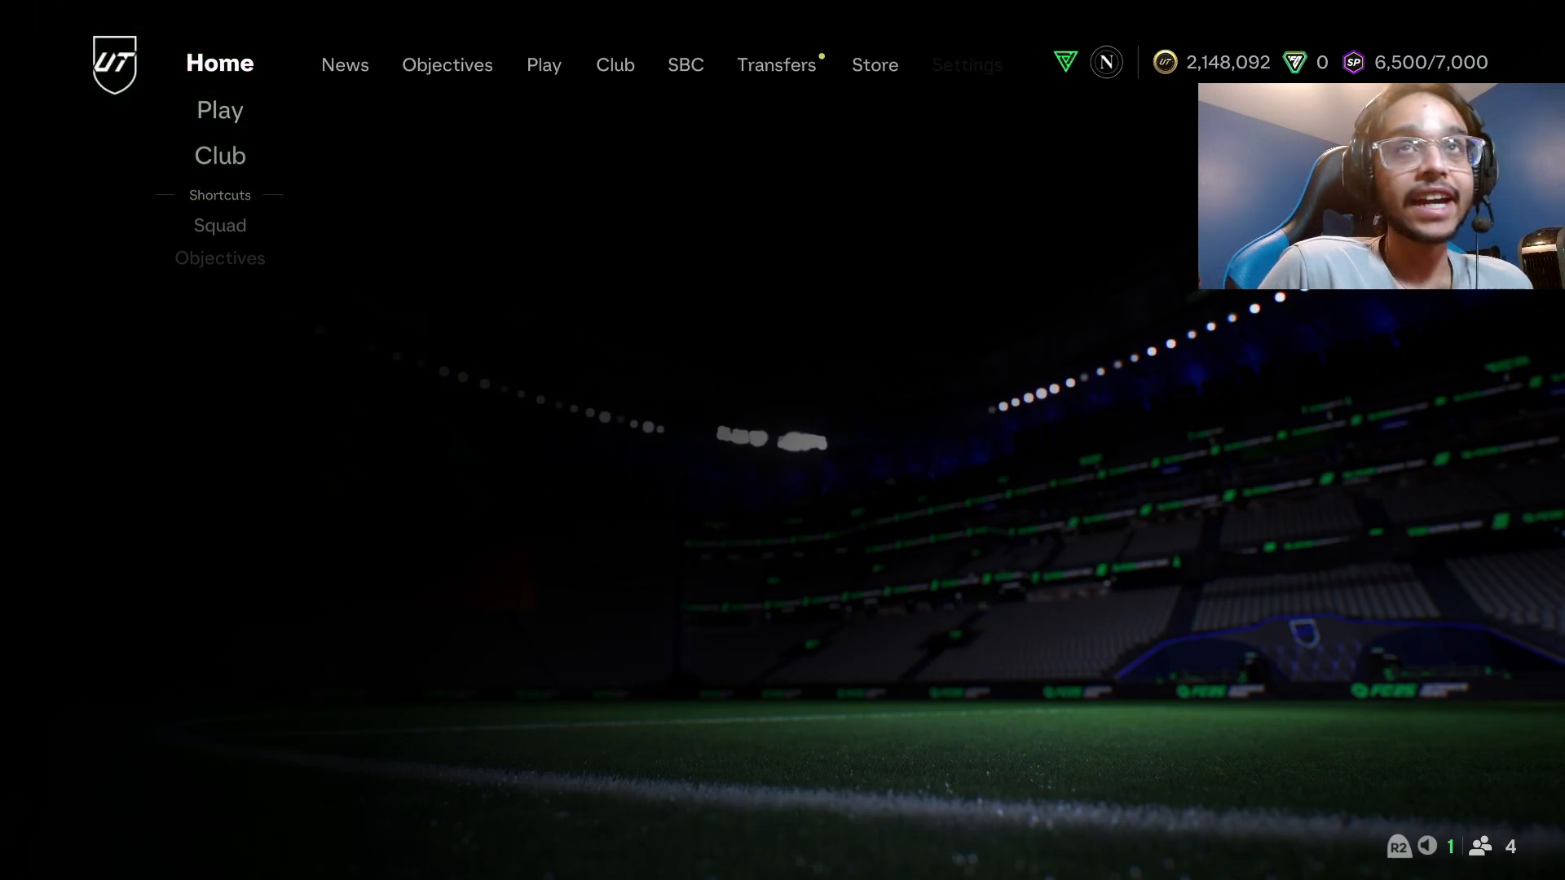
# Step: Go from Club to the Play section and browse the modes through to Friendlies/Moments
pyautogui.click(615, 64)
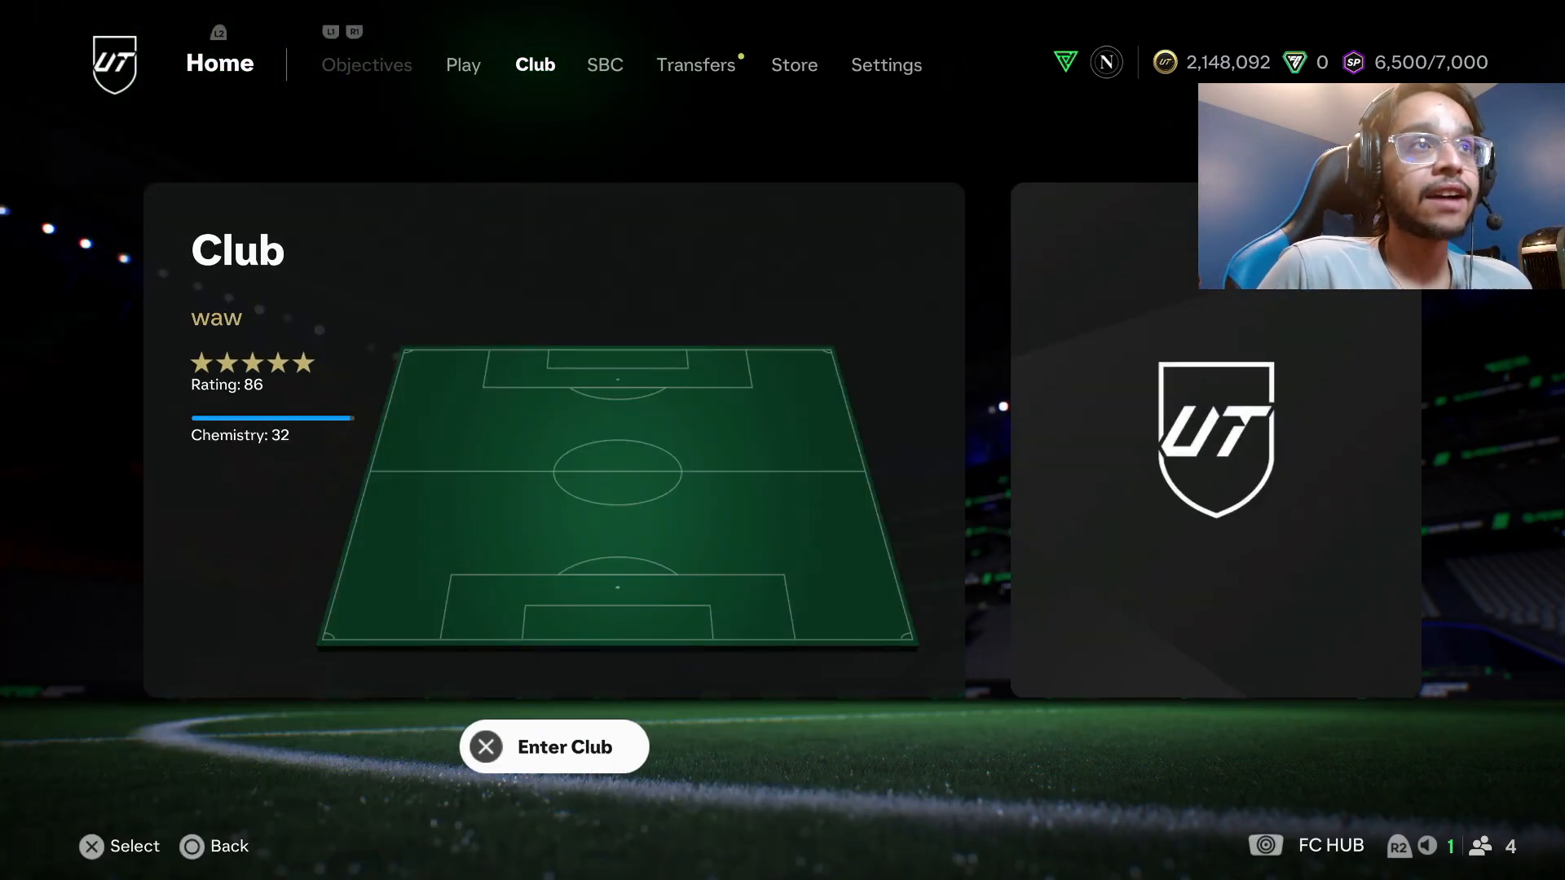
pyautogui.click(462, 66)
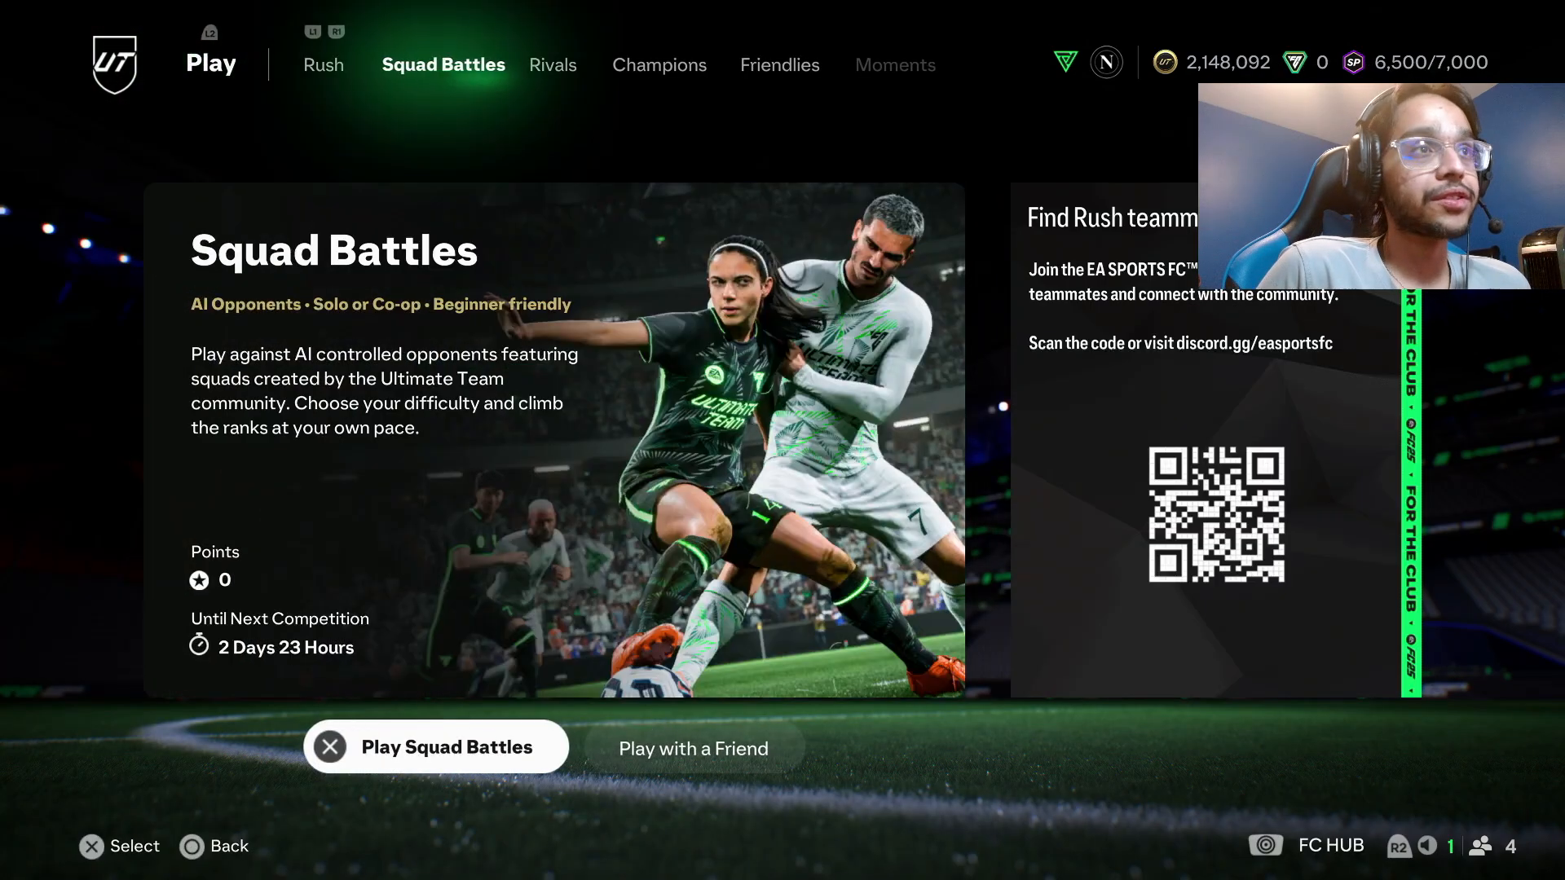
pyautogui.click(433, 747)
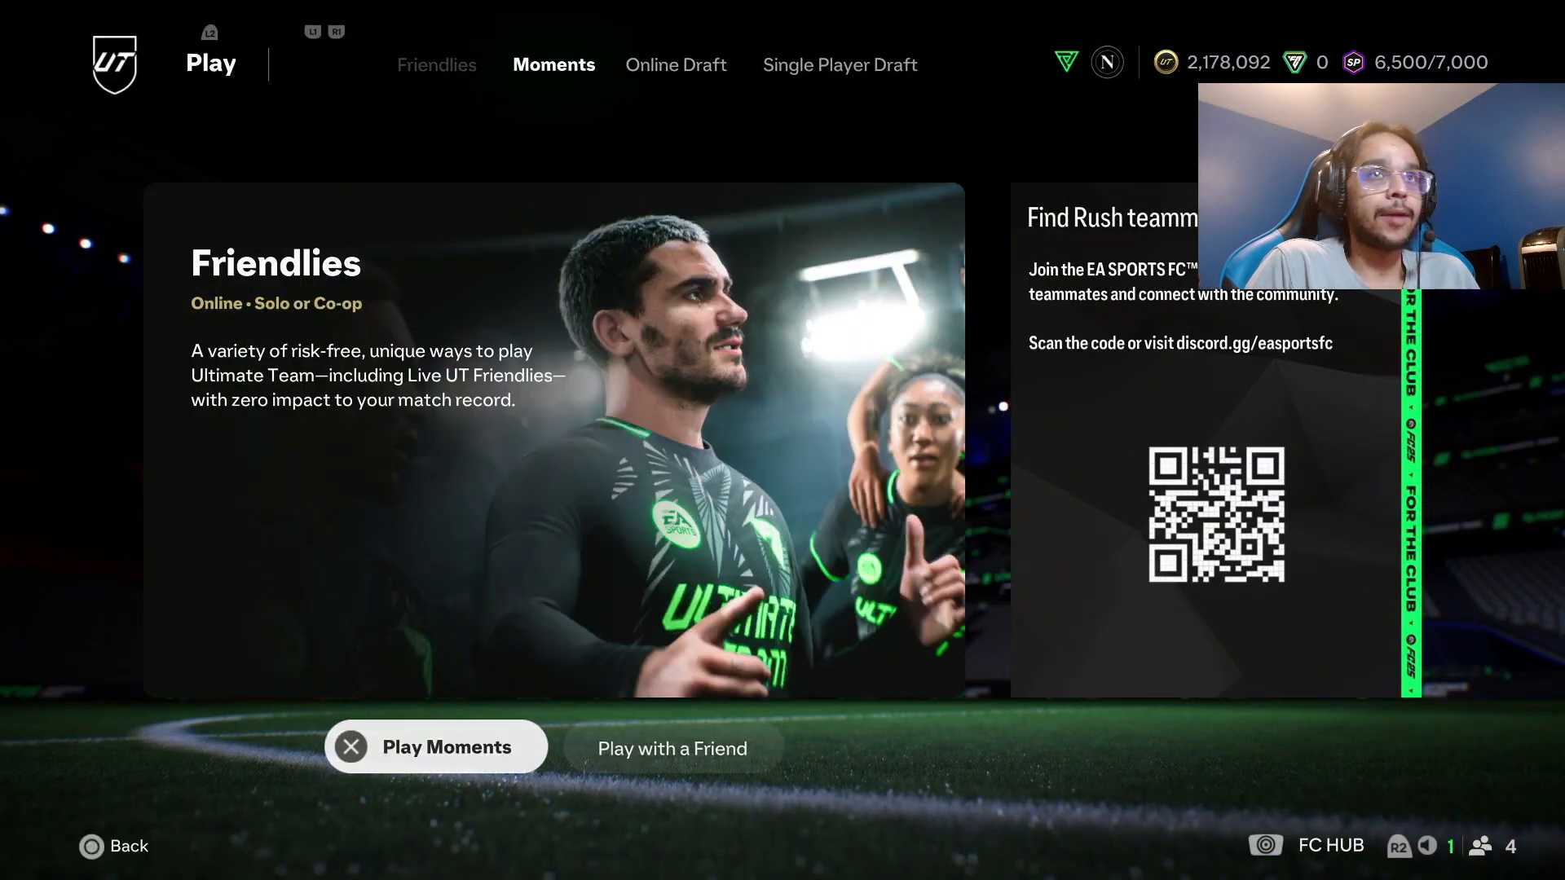
pyautogui.click(796, 63)
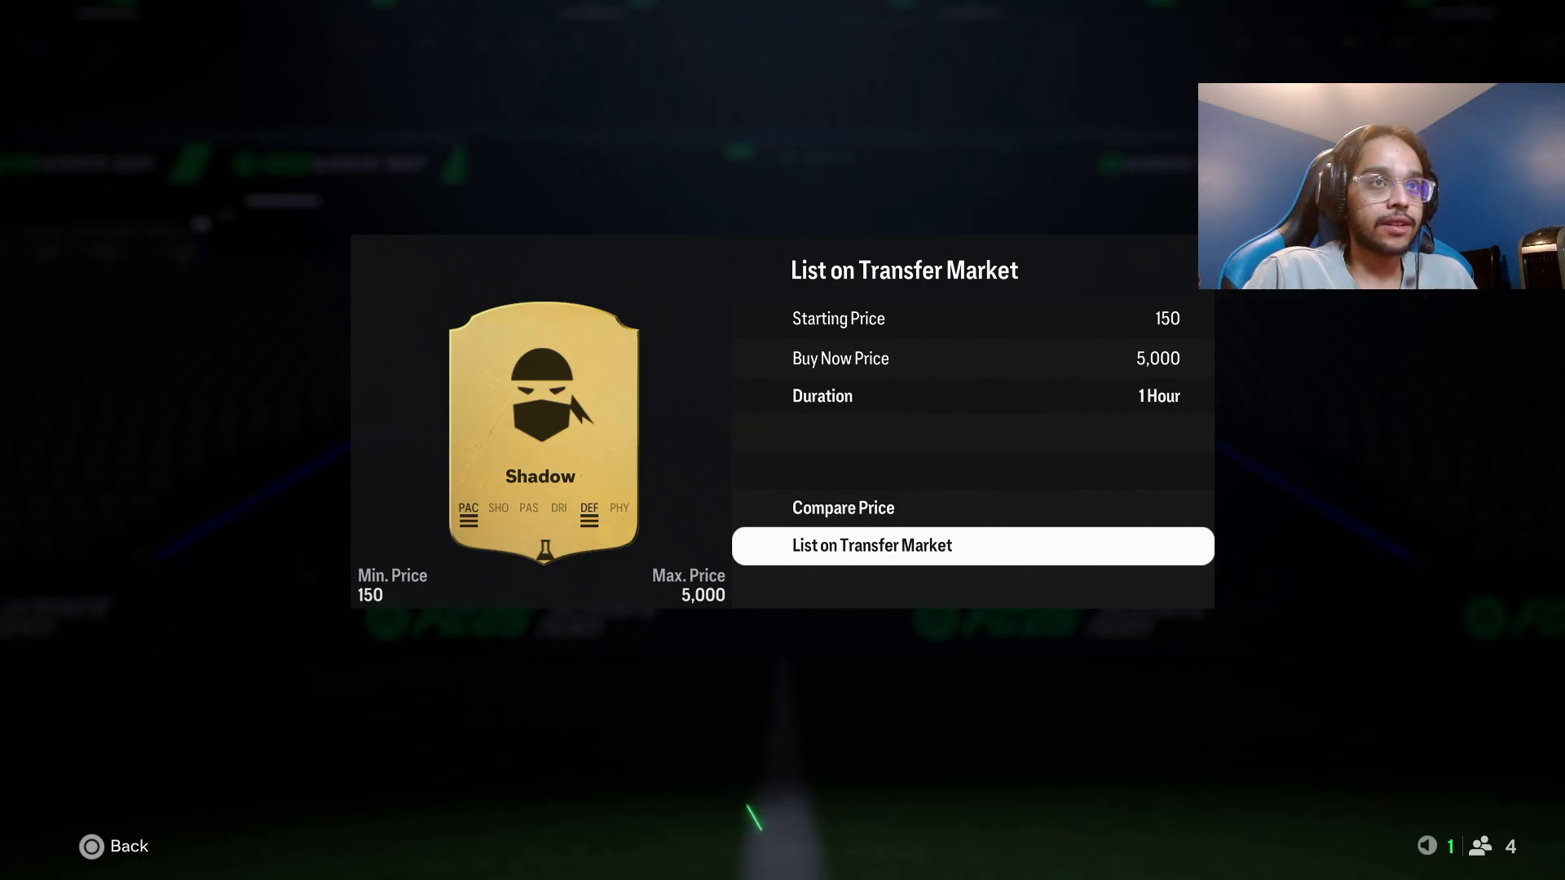
# Step: List the Shadow chemistry style for one hour at 150 start, 5,000 buy now
pyautogui.click(871, 545)
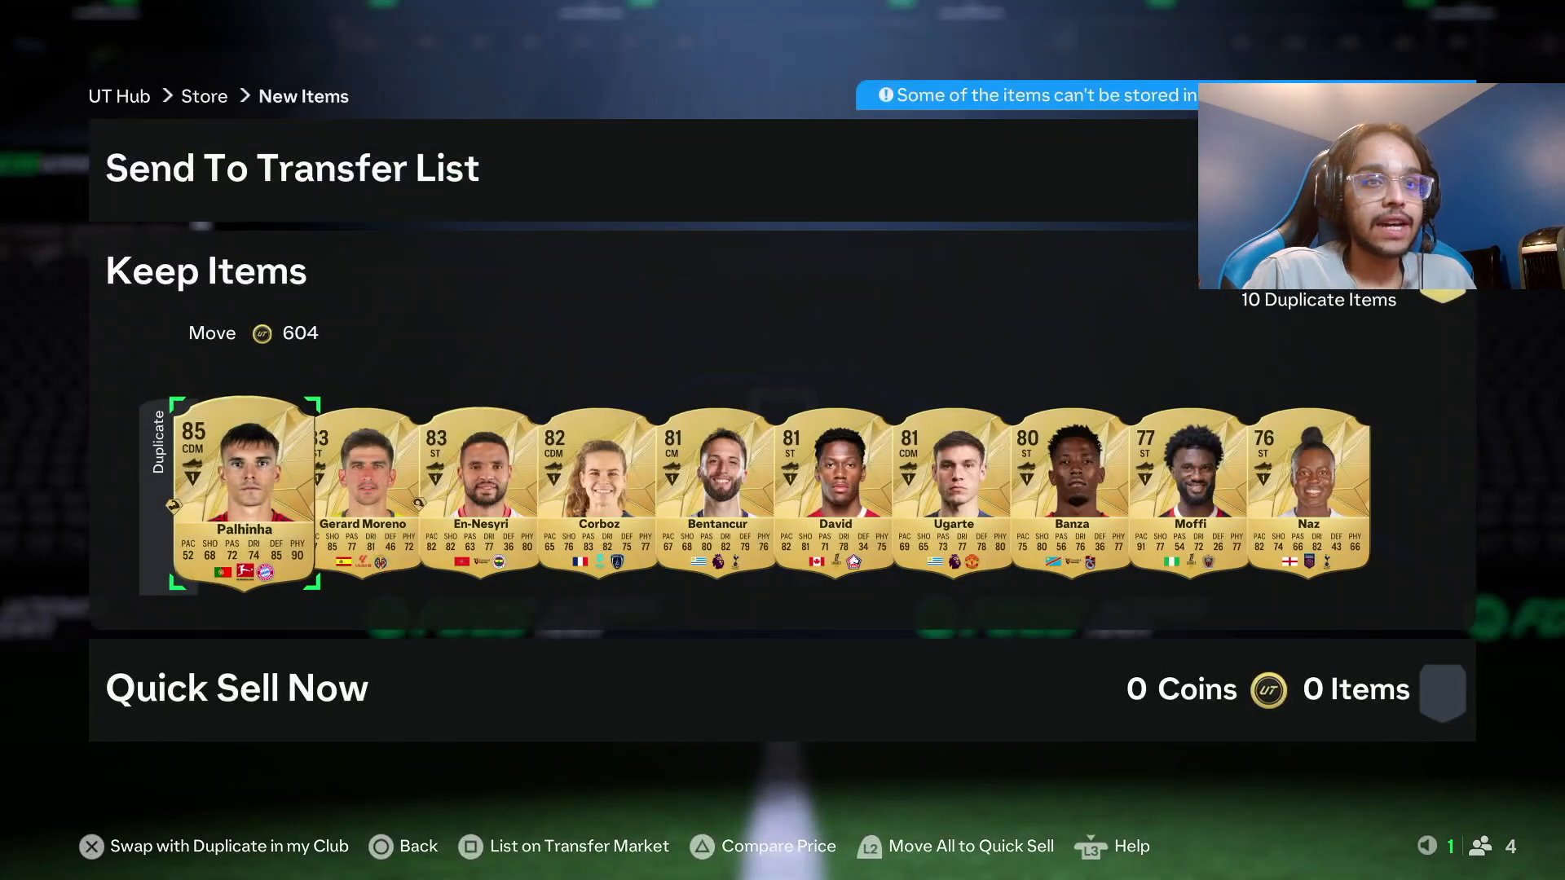
# Step: Move all ten duplicate players to Quick Sell Now for 3,962 coins
pyautogui.click(579, 846)
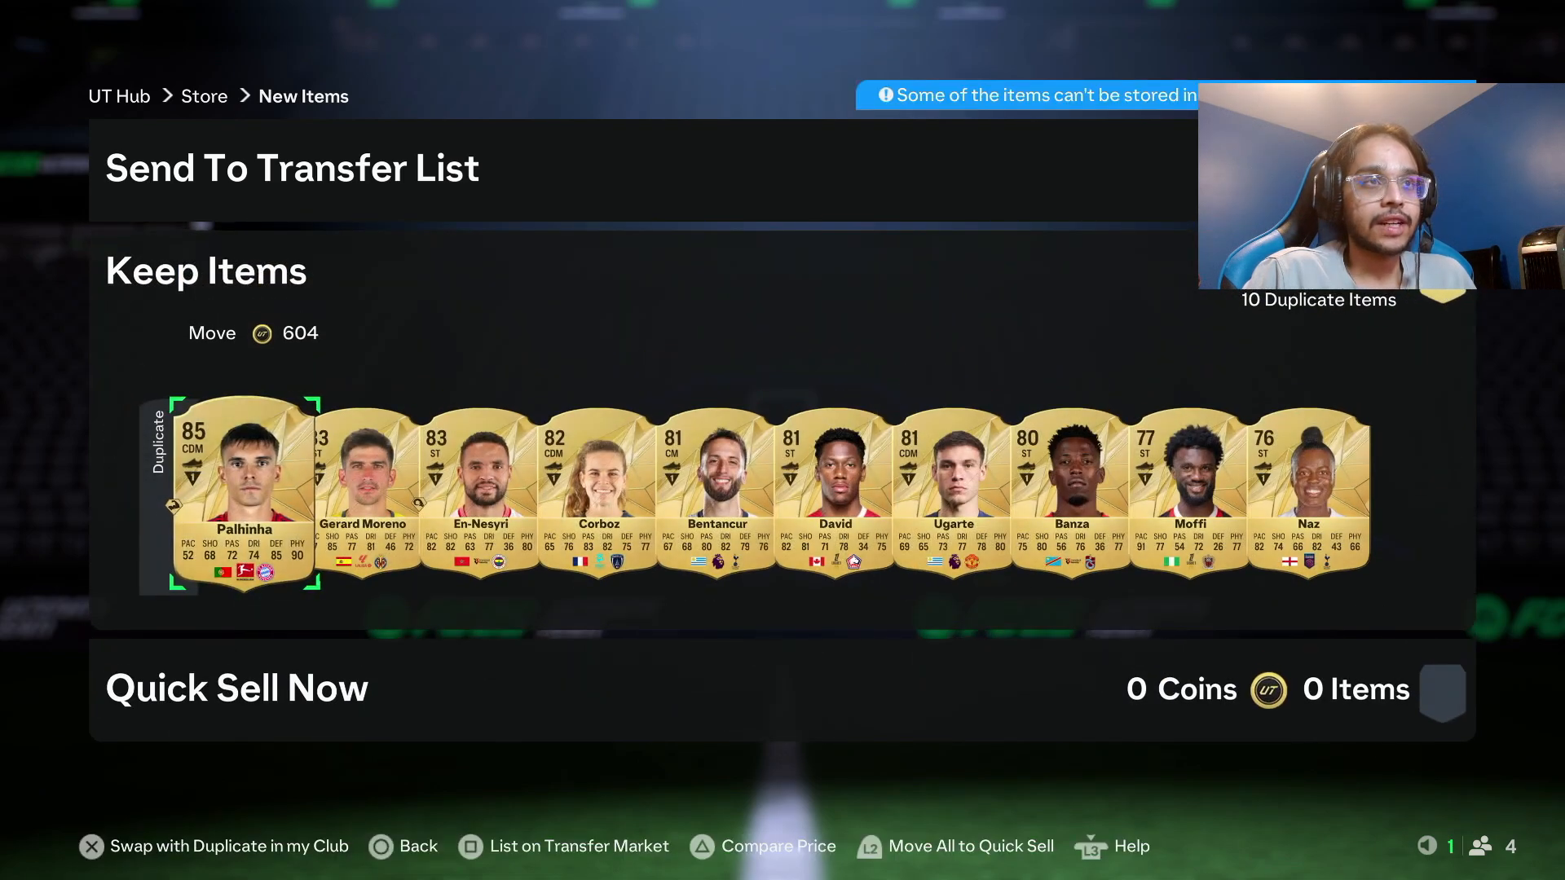
pyautogui.click(968, 846)
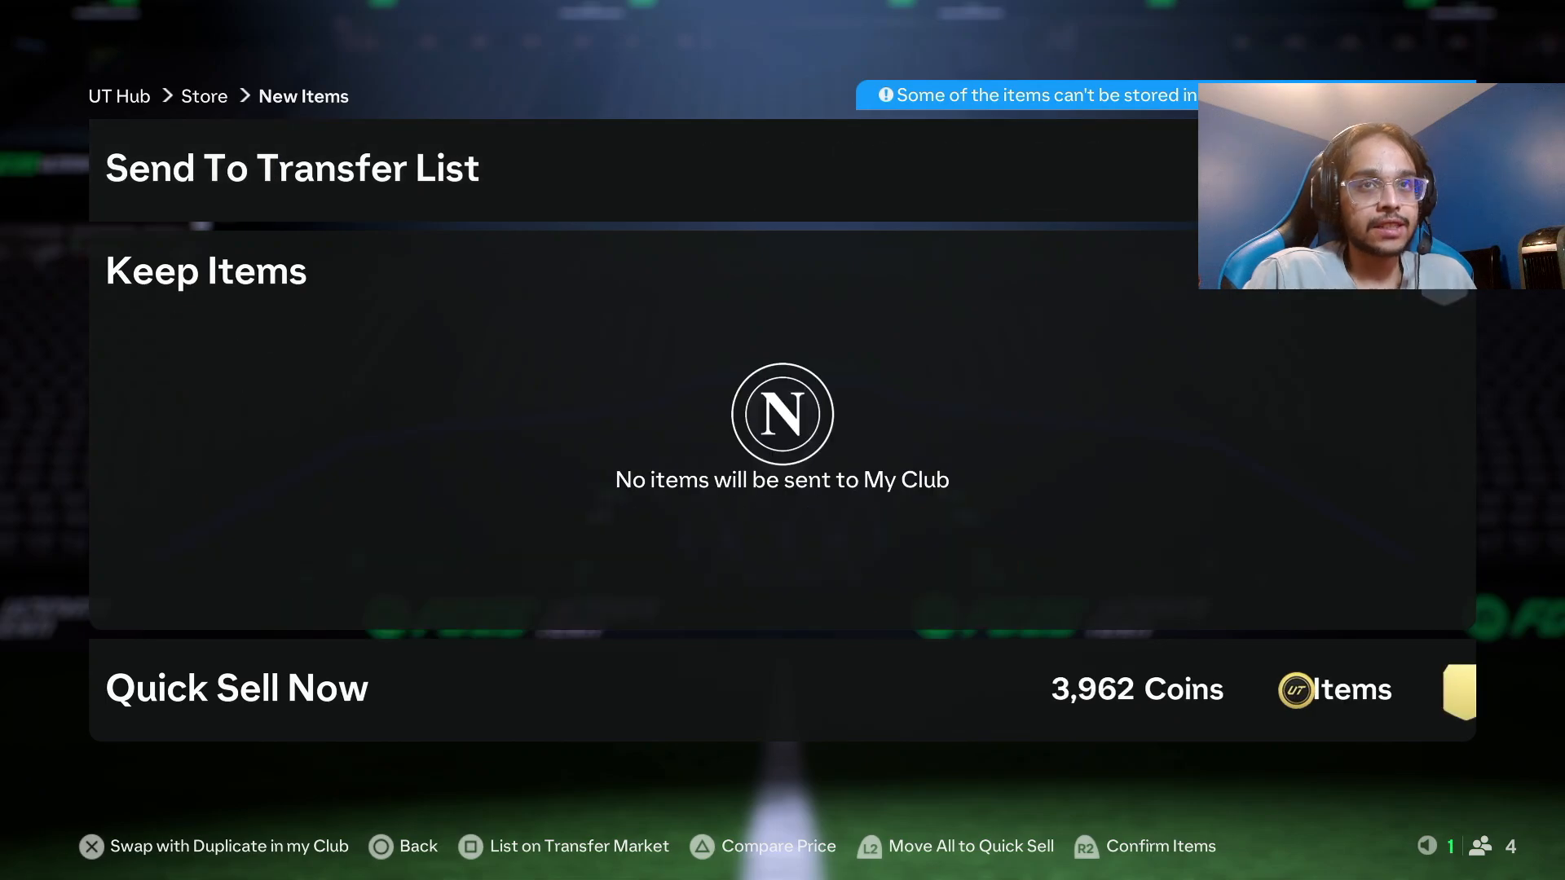